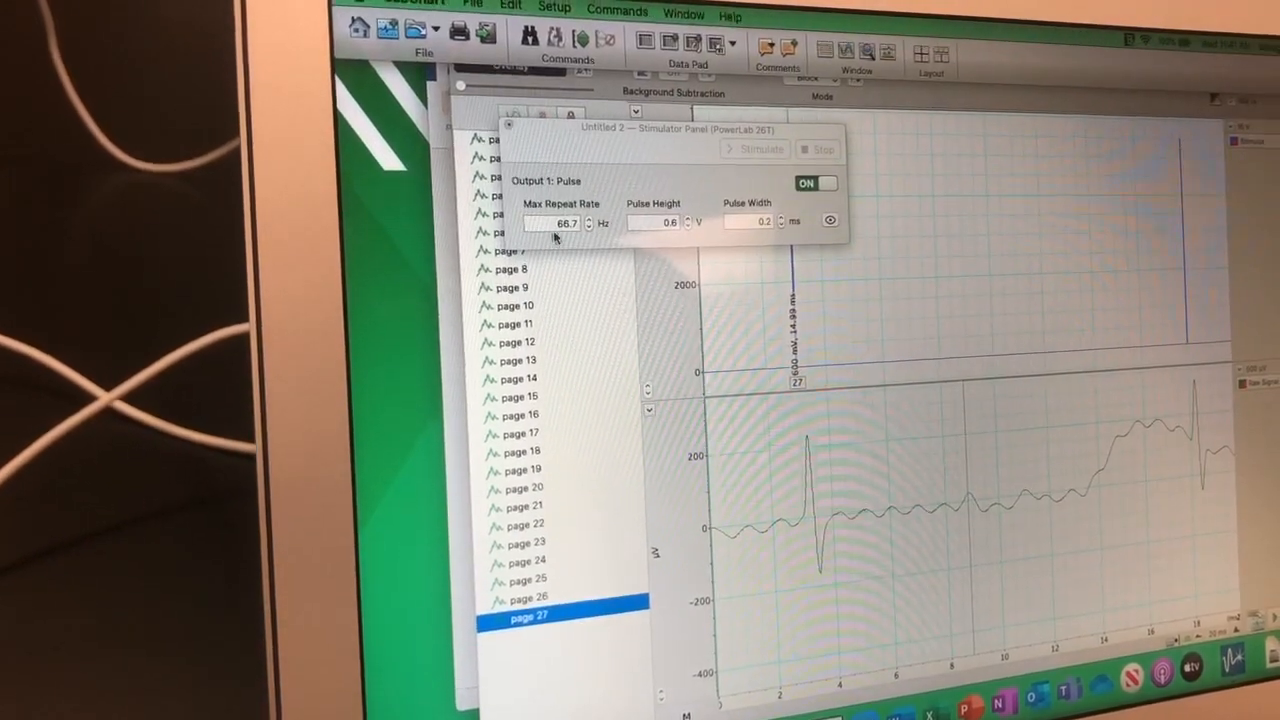
pyautogui.write('12')
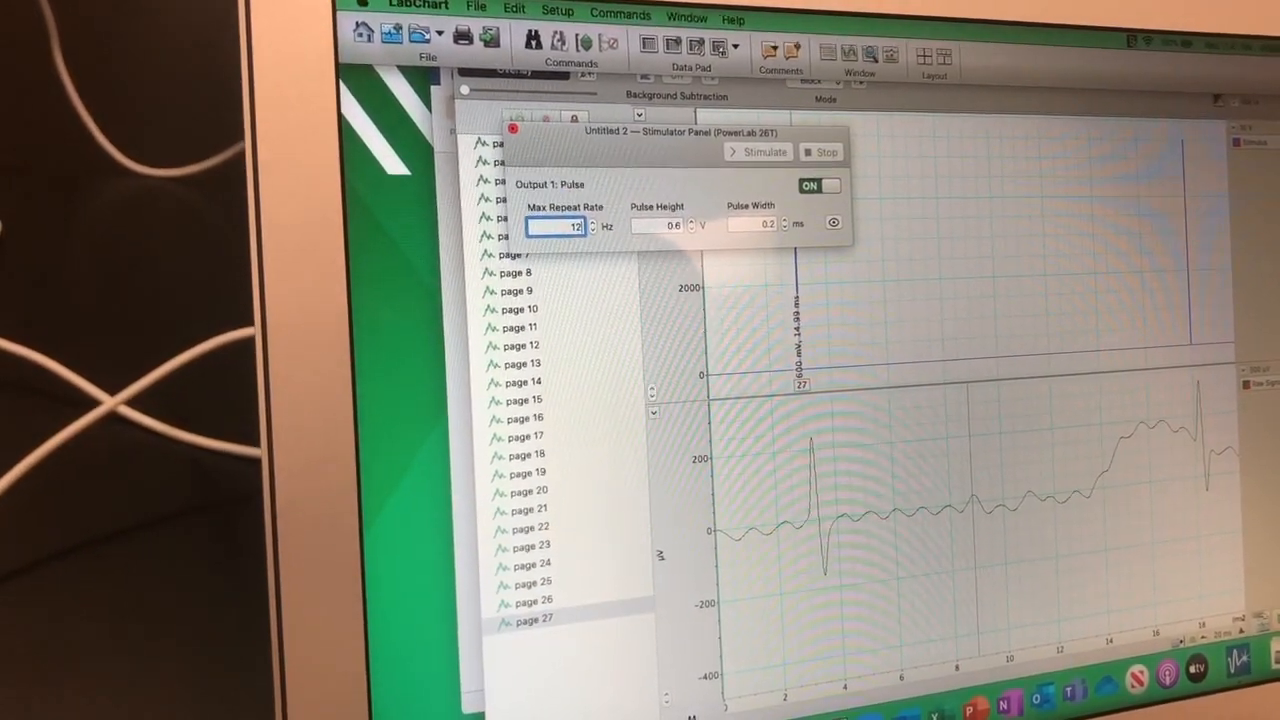